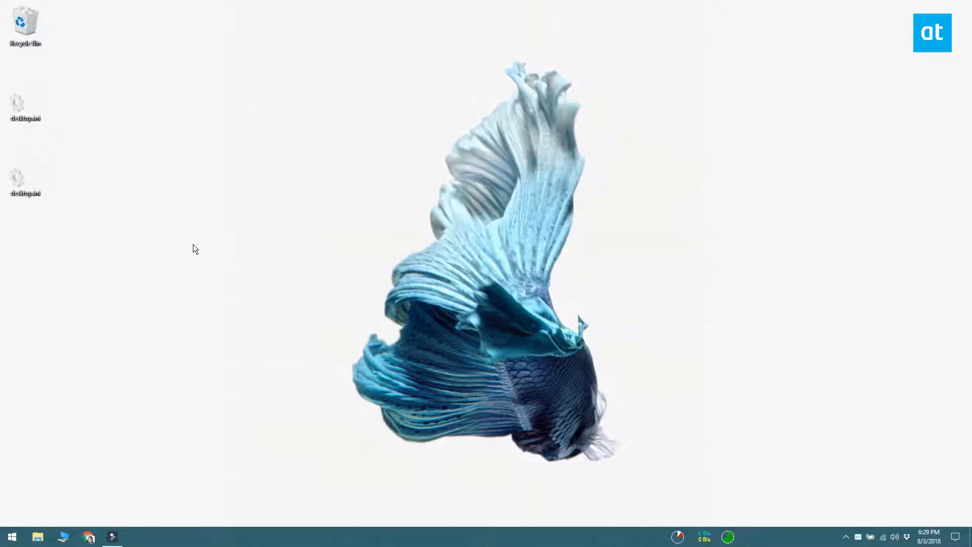
{"action": "mouse_move", "coordinate": [674, 174]}
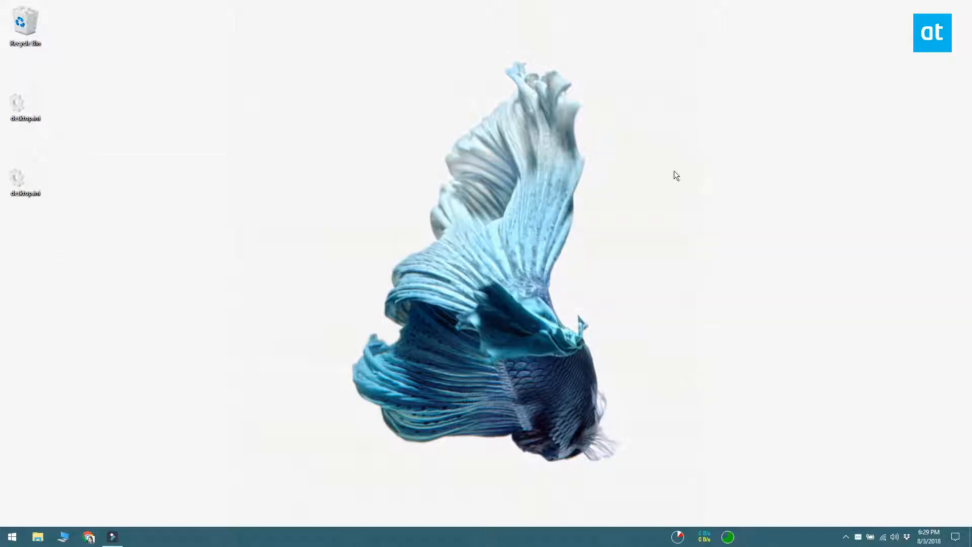
Step: Select a desktop.ini file, then open Folder Options from This PC in File Explorer
{"action": "left_click", "coordinate": [24, 178]}
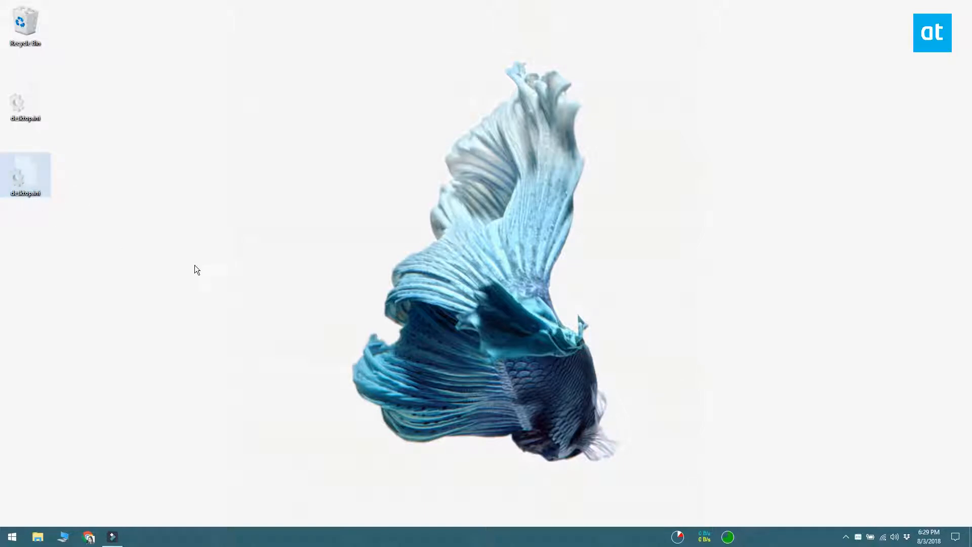
{"action": "mouse_move", "coordinate": [62, 86]}
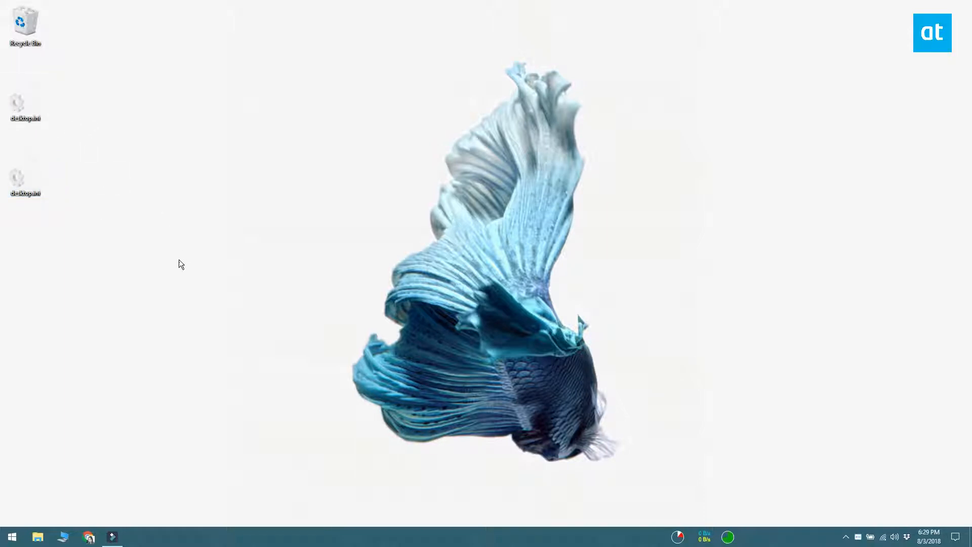
{"action": "mouse_move", "coordinate": [178, 277]}
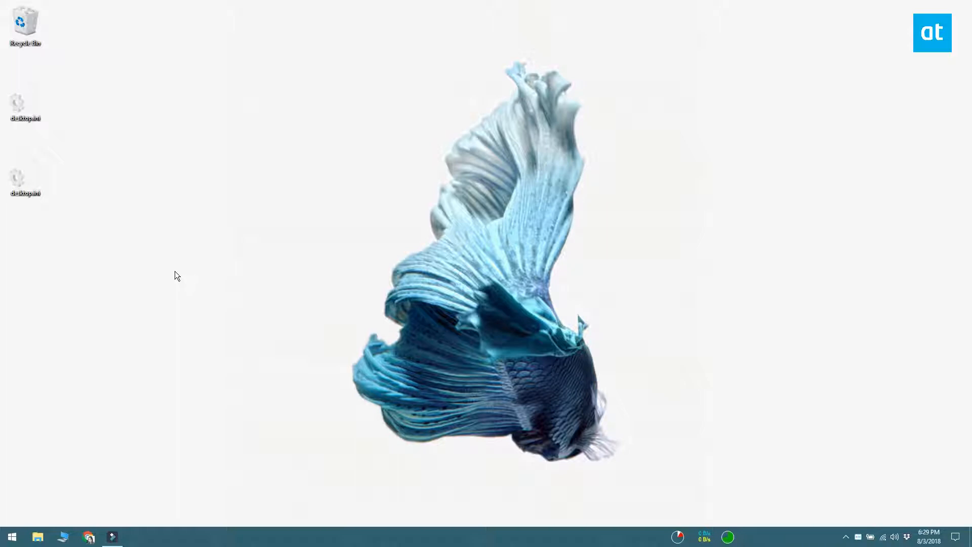
{"action": "mouse_move", "coordinate": [170, 290]}
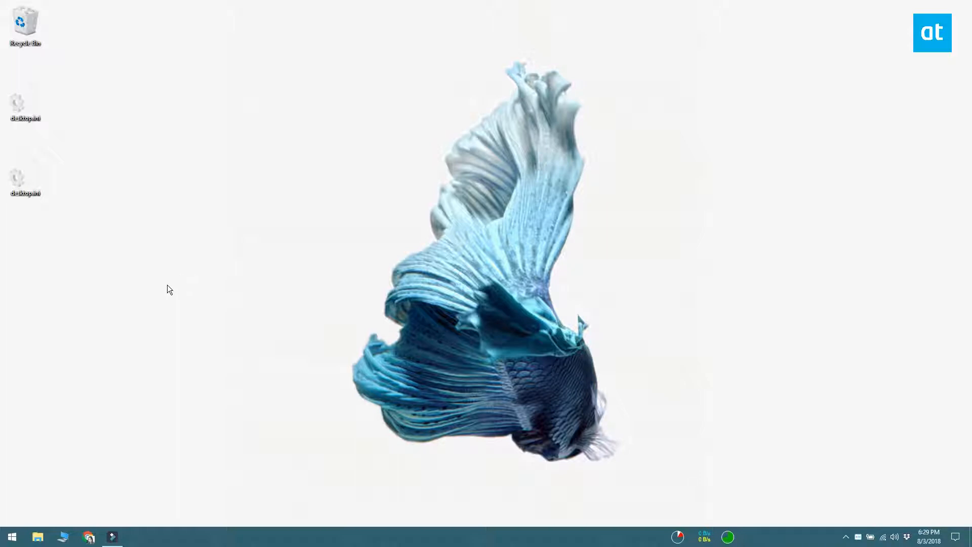
{"action": "mouse_move", "coordinate": [155, 295]}
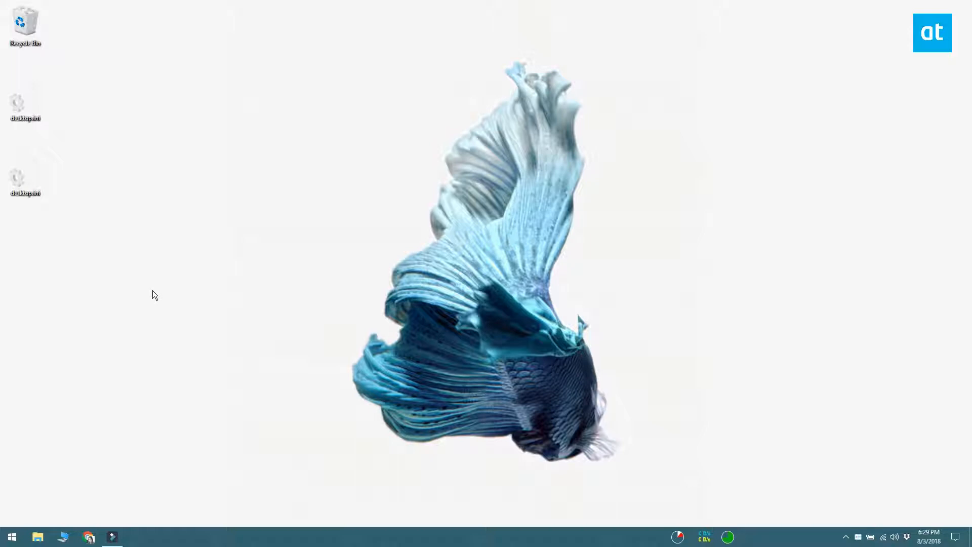
{"action": "mouse_move", "coordinate": [132, 283]}
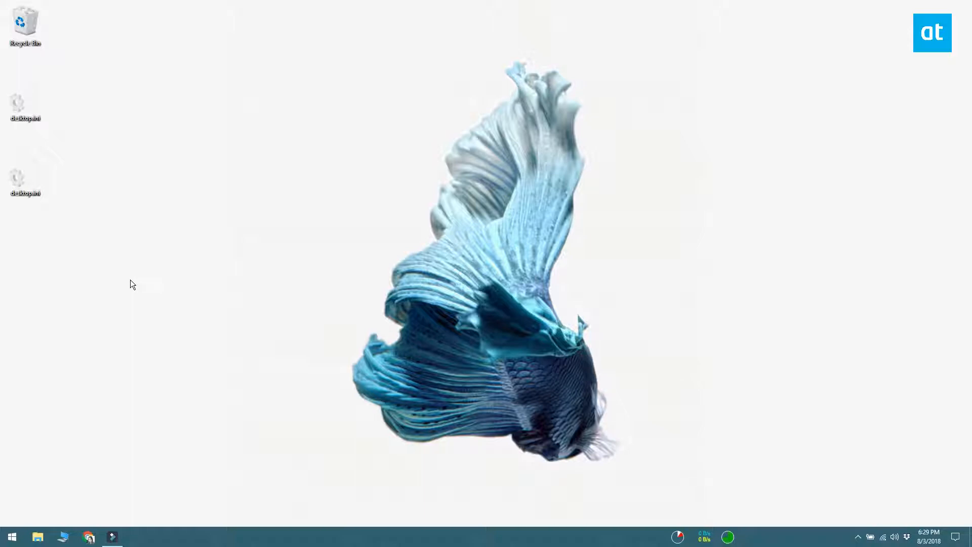
{"action": "mouse_move", "coordinate": [102, 475]}
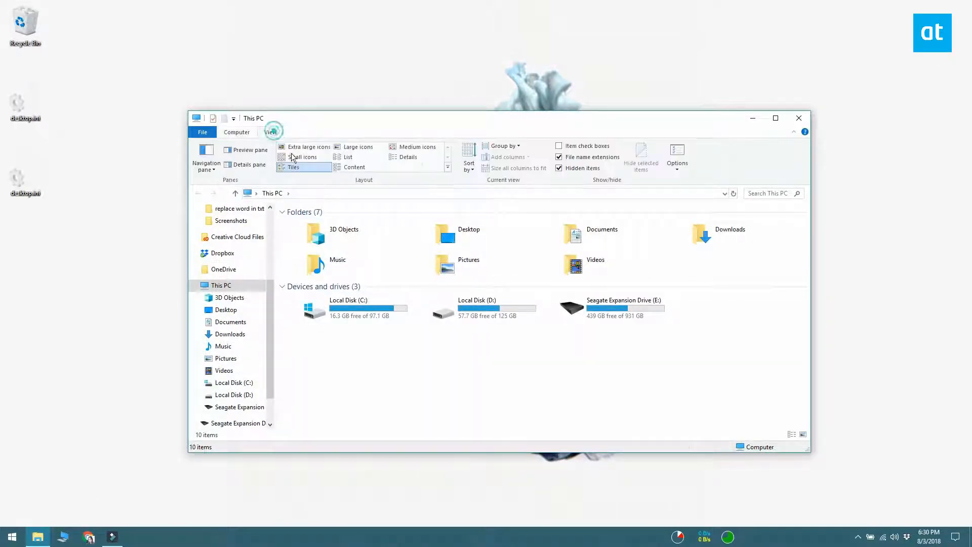
{"action": "left_click", "coordinate": [677, 155]}
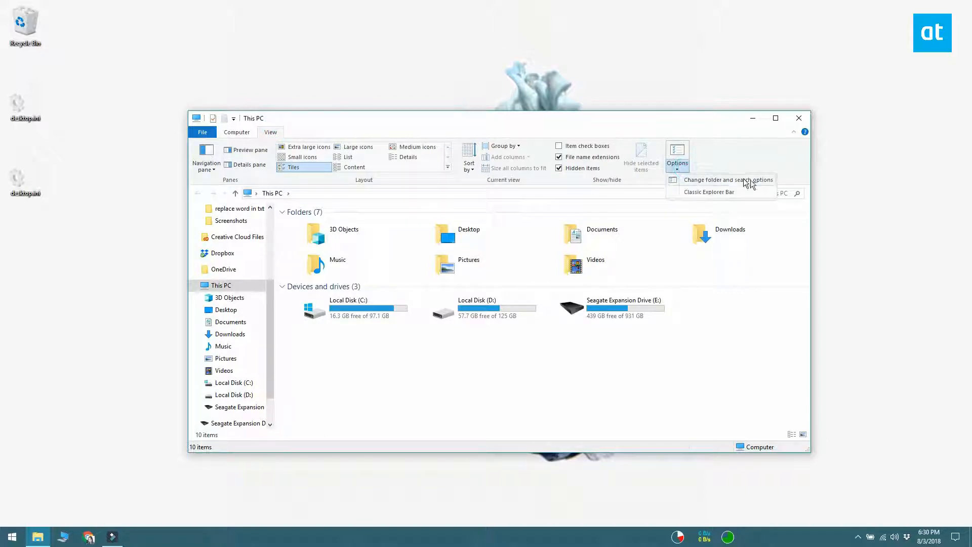
{"action": "mouse_move", "coordinate": [770, 186]}
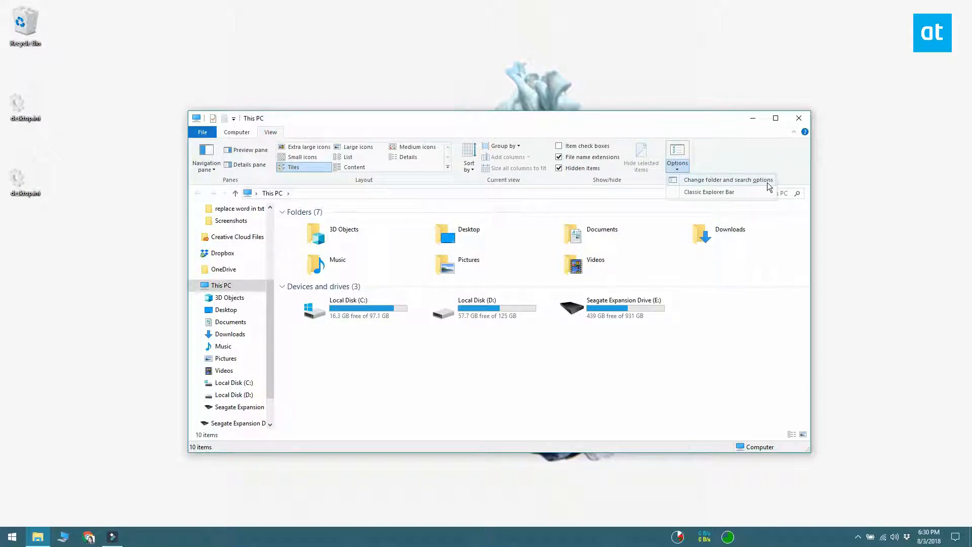
{"action": "left_click", "coordinate": [728, 179]}
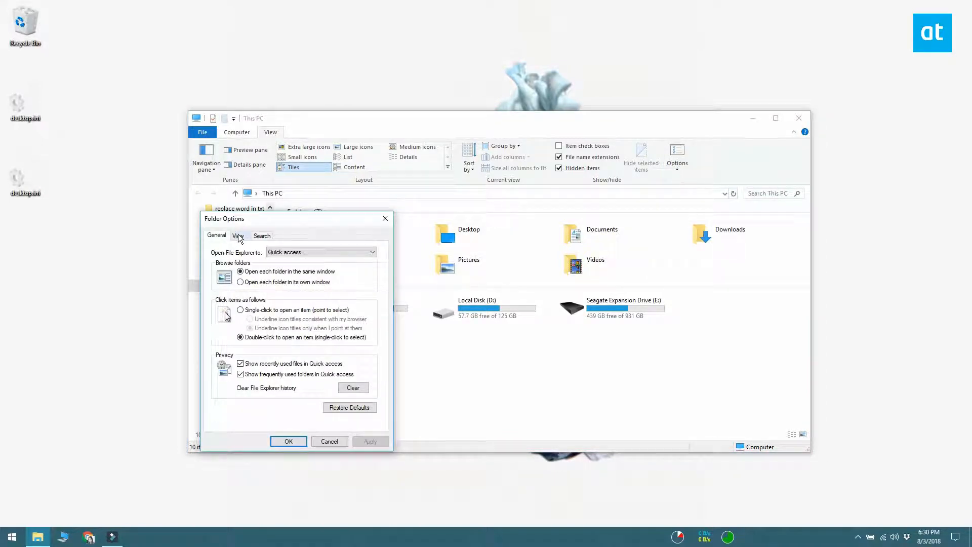
Step: Switch Folder Options to the View tab of advanced settings
{"action": "left_click", "coordinate": [238, 235]}
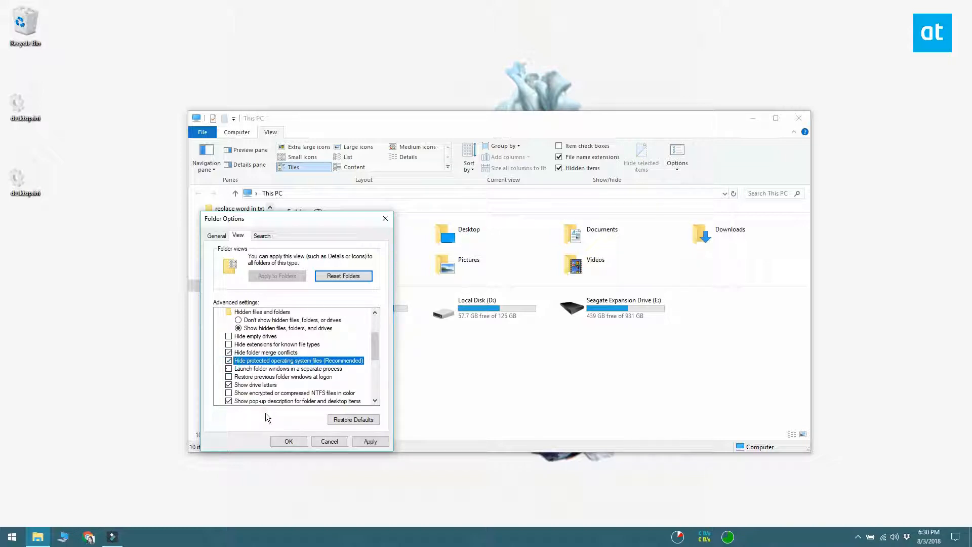
{"action": "mouse_move", "coordinate": [380, 417]}
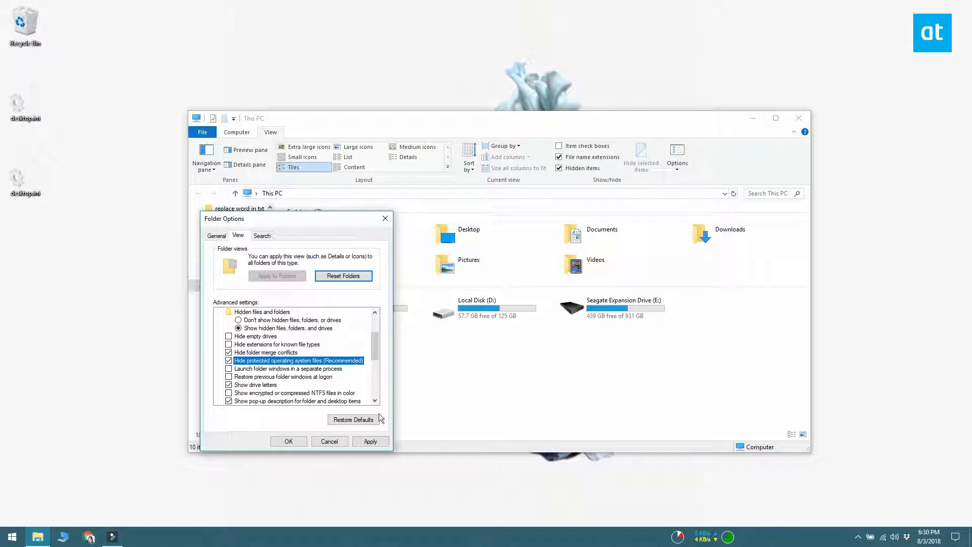